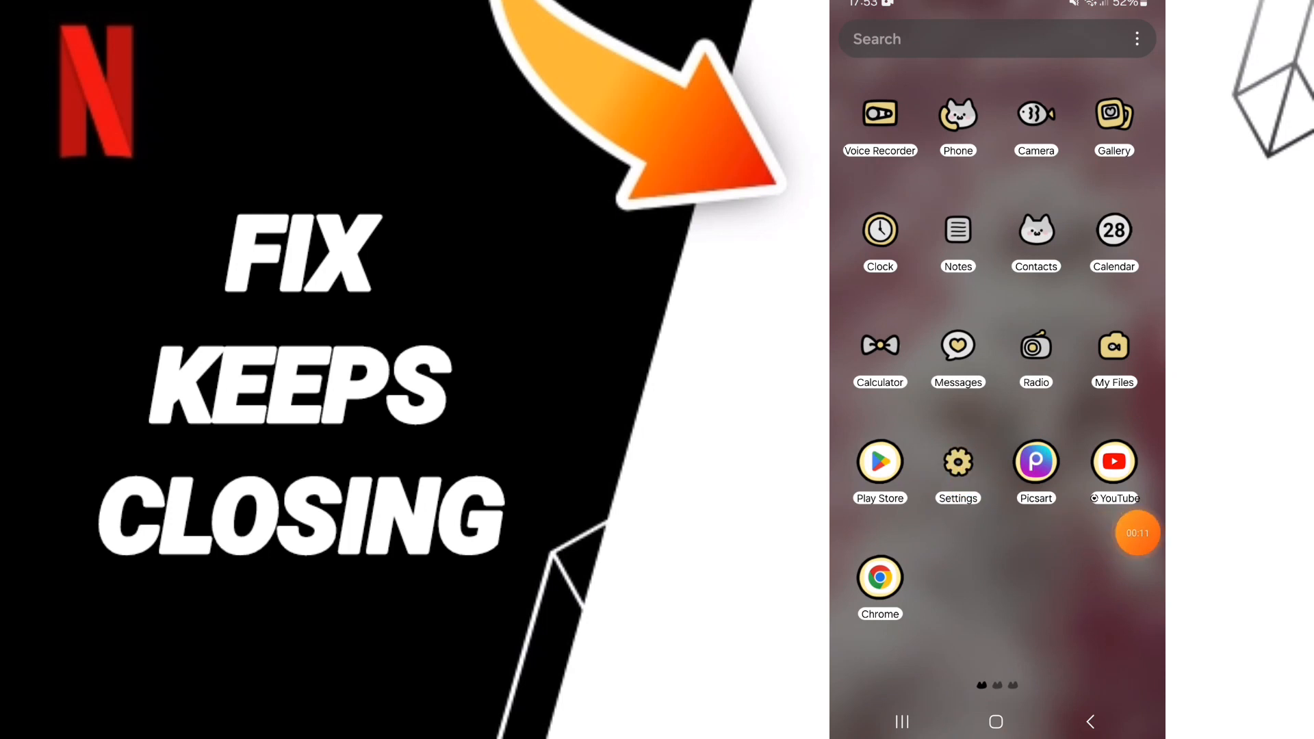
# Open Settings from the home screen and scroll down to the Apps section
pyautogui.click(958, 461)
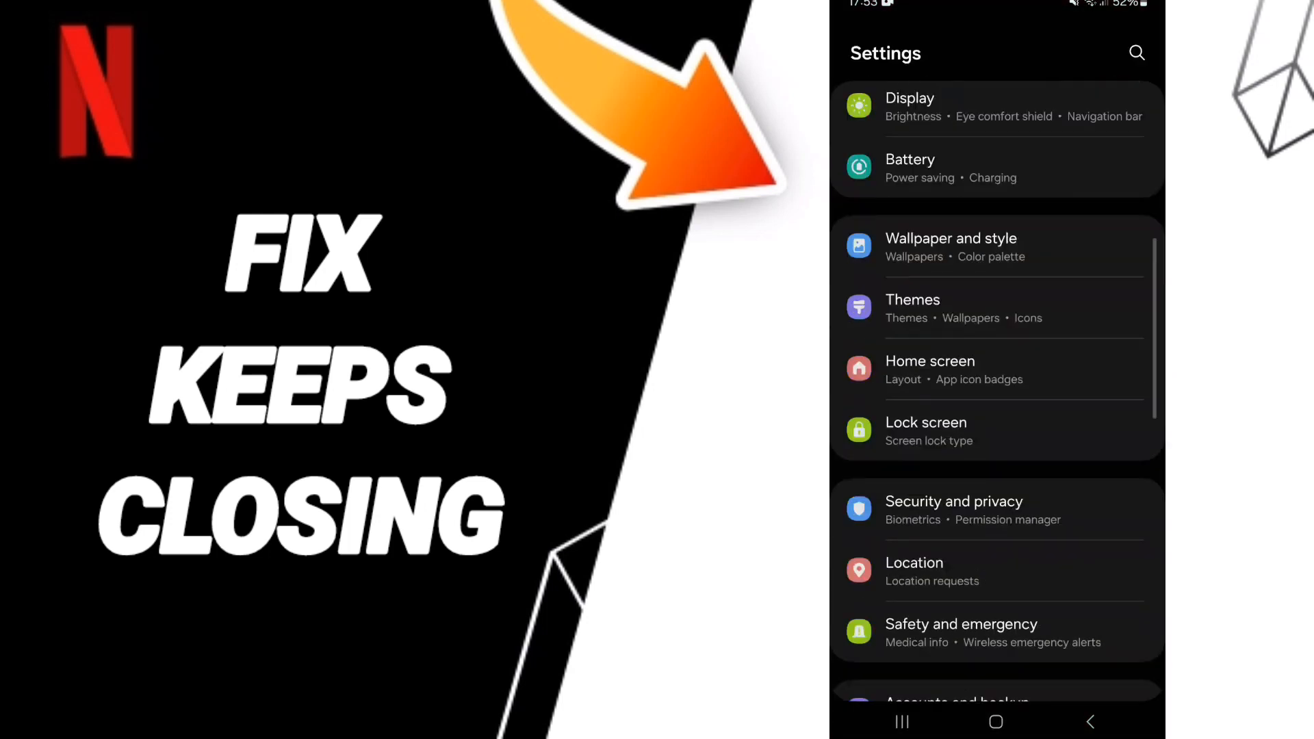
pyautogui.scroll(-3)
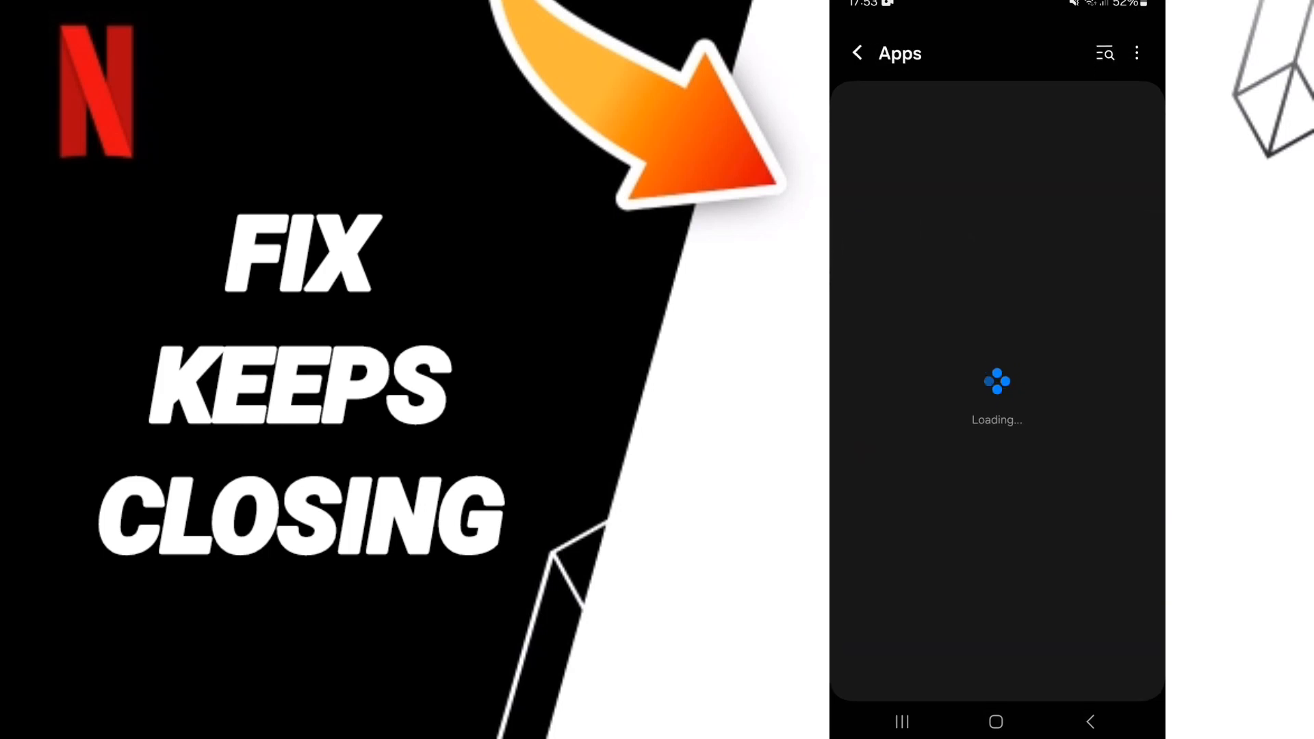
# Find Netflix by typing 'ne', open its Storage page, and cancel the Clear data prompt
pyautogui.write('ne')
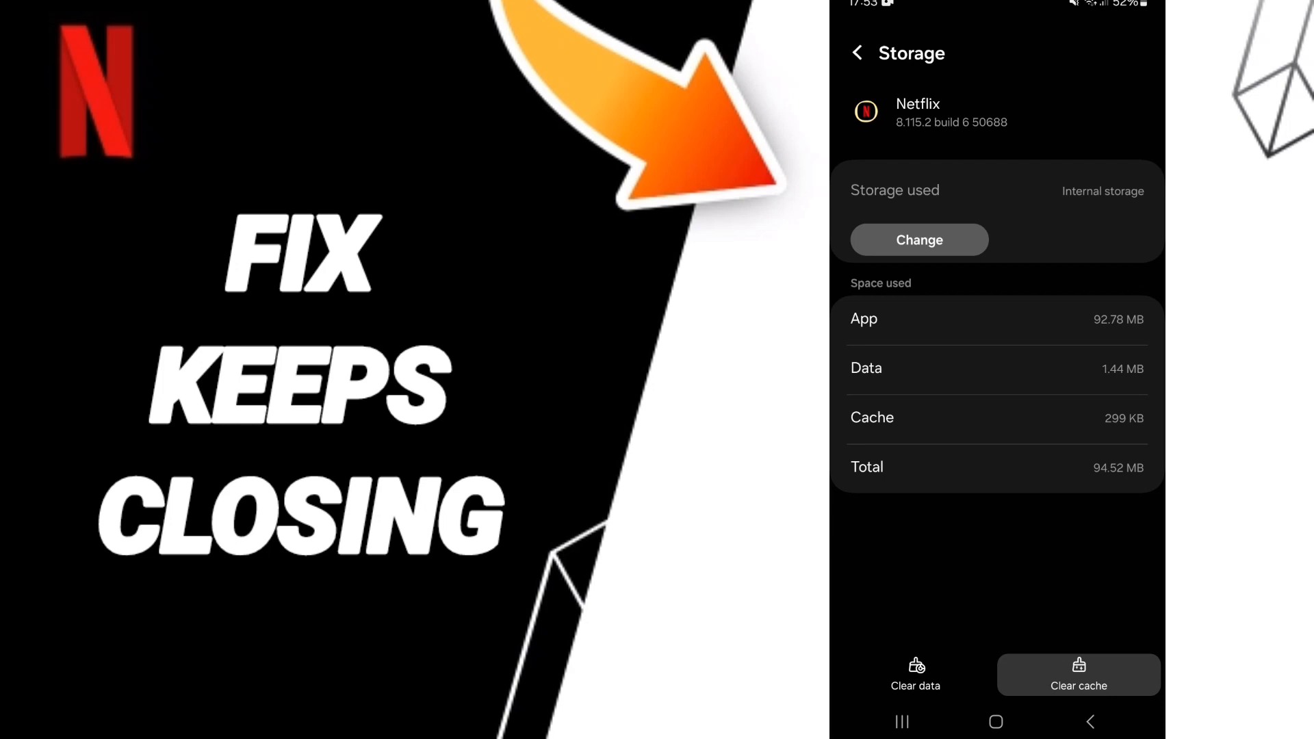
pyautogui.click(915, 674)
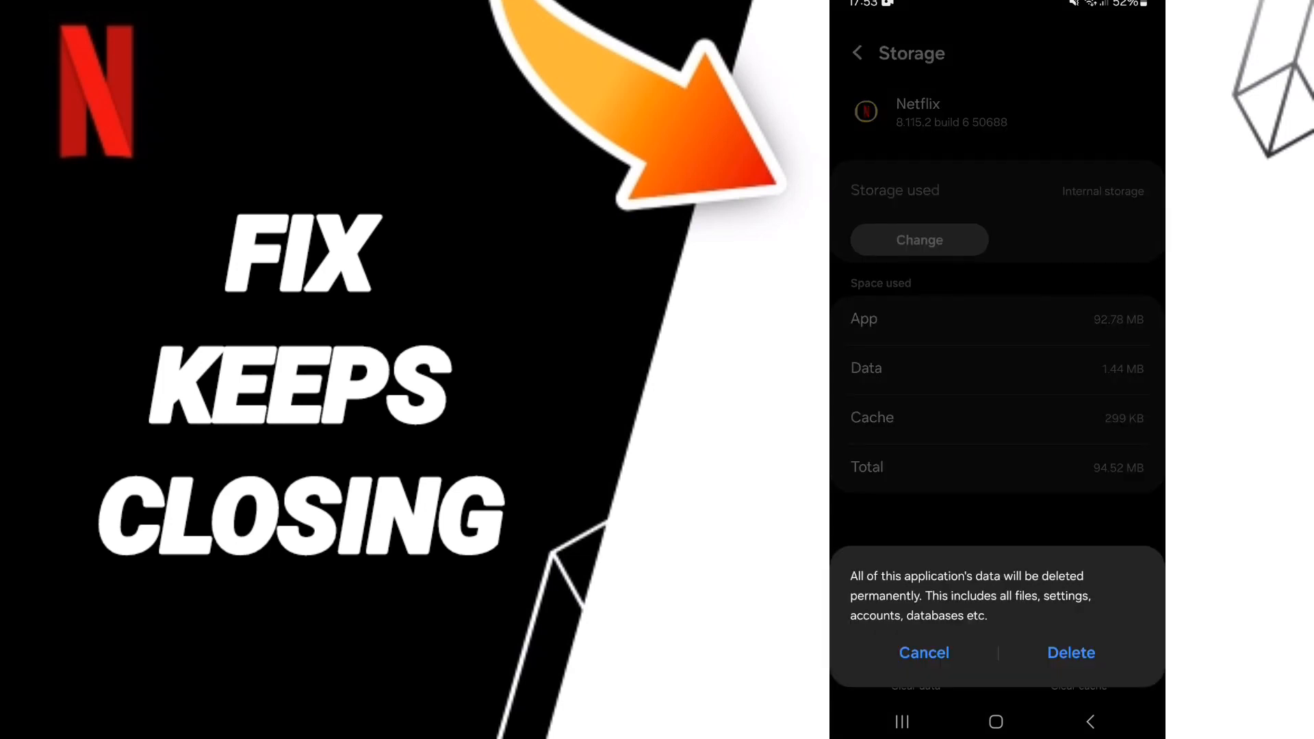
pyautogui.click(924, 653)
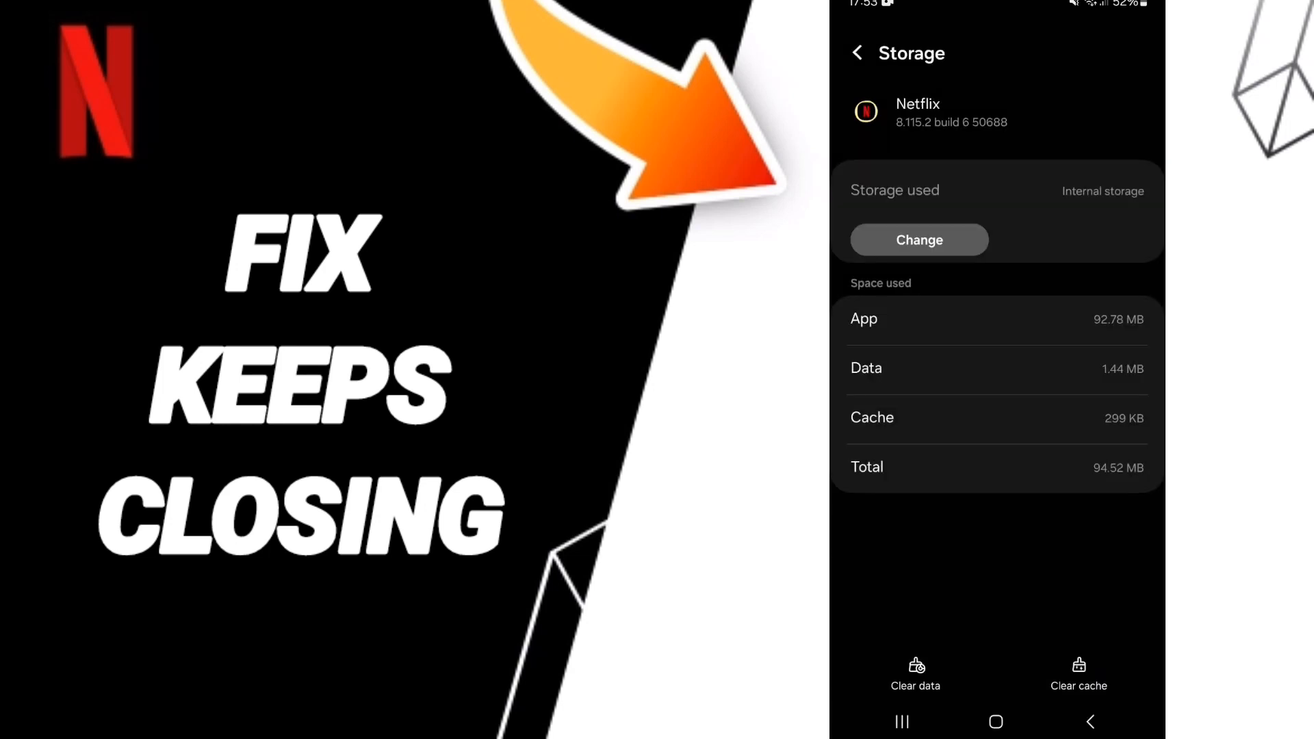